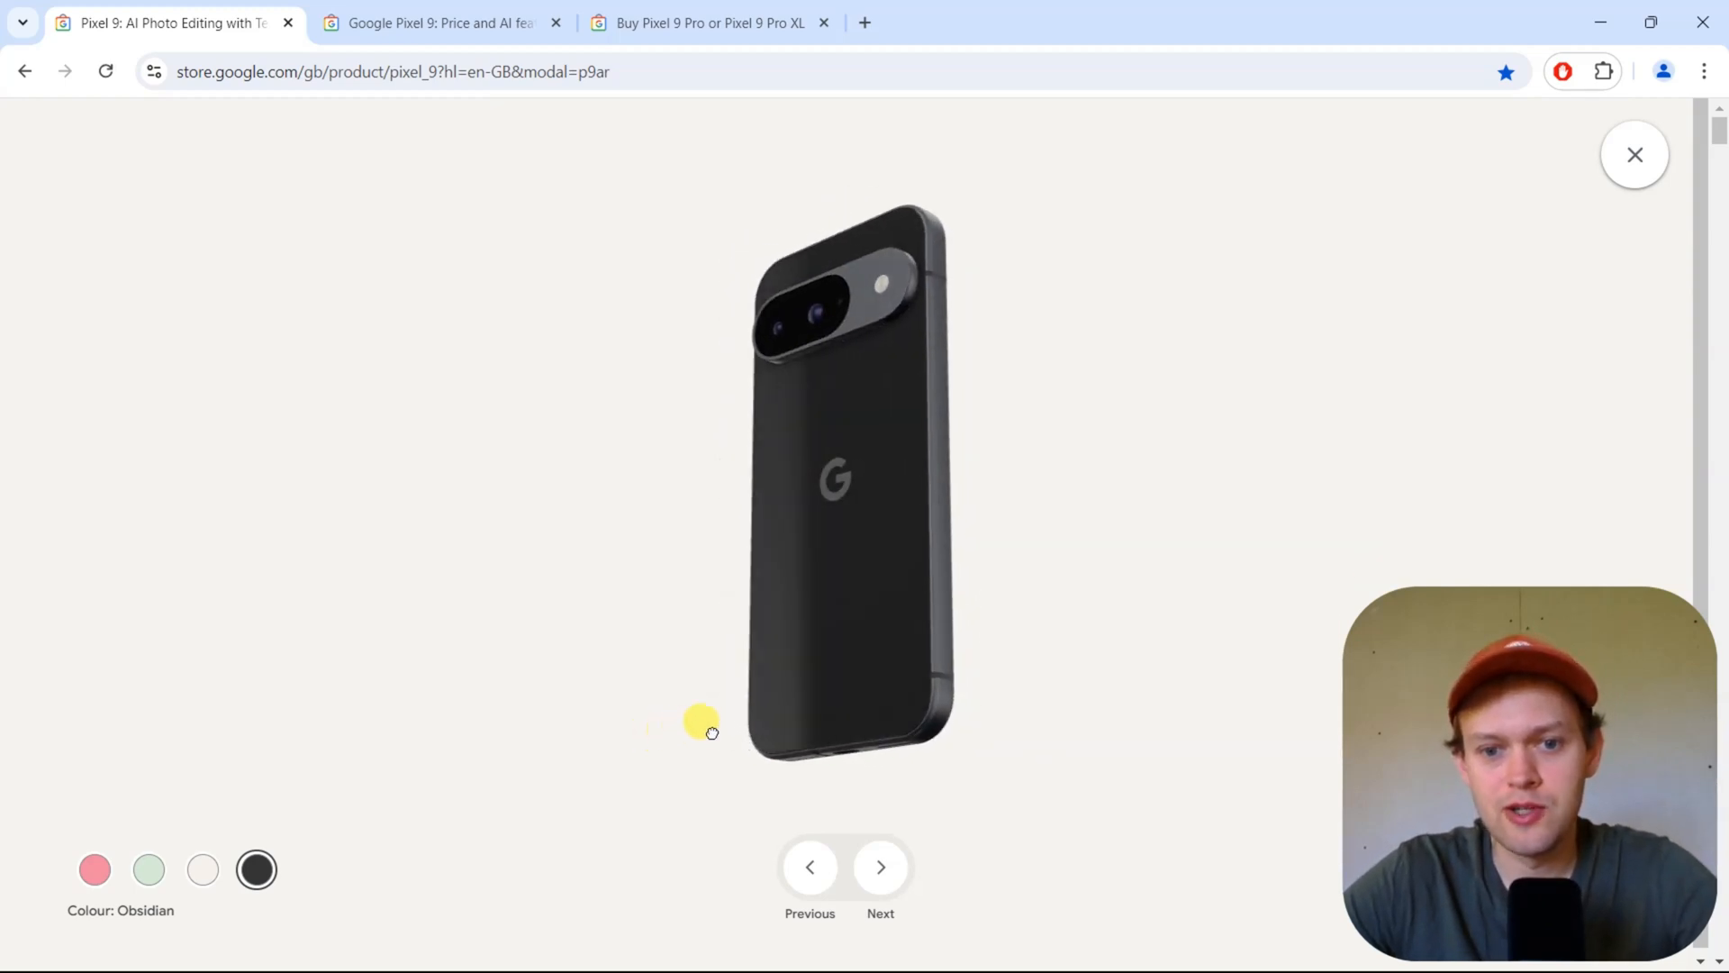
- Spin the Obsidian Pixel 9 model to inspect its back and bottom, then view its storage options (899 €)
left_click_drag(711, 731, 761, 683)
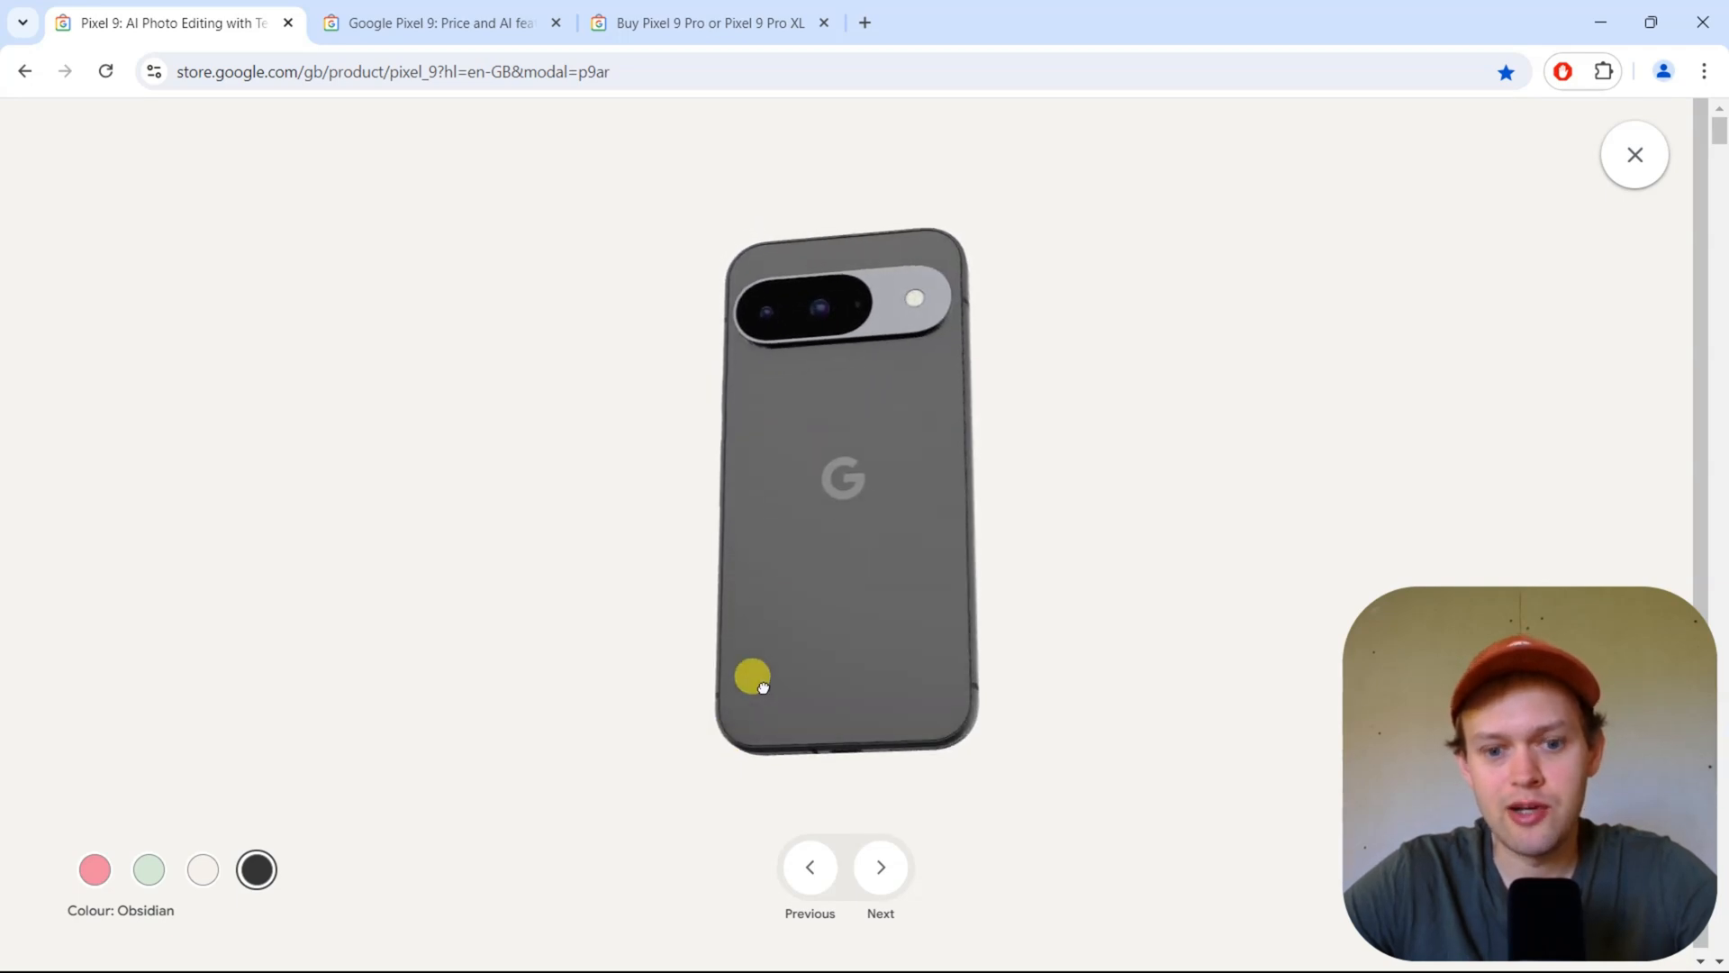
left_click_drag(755, 678, 789, 535)
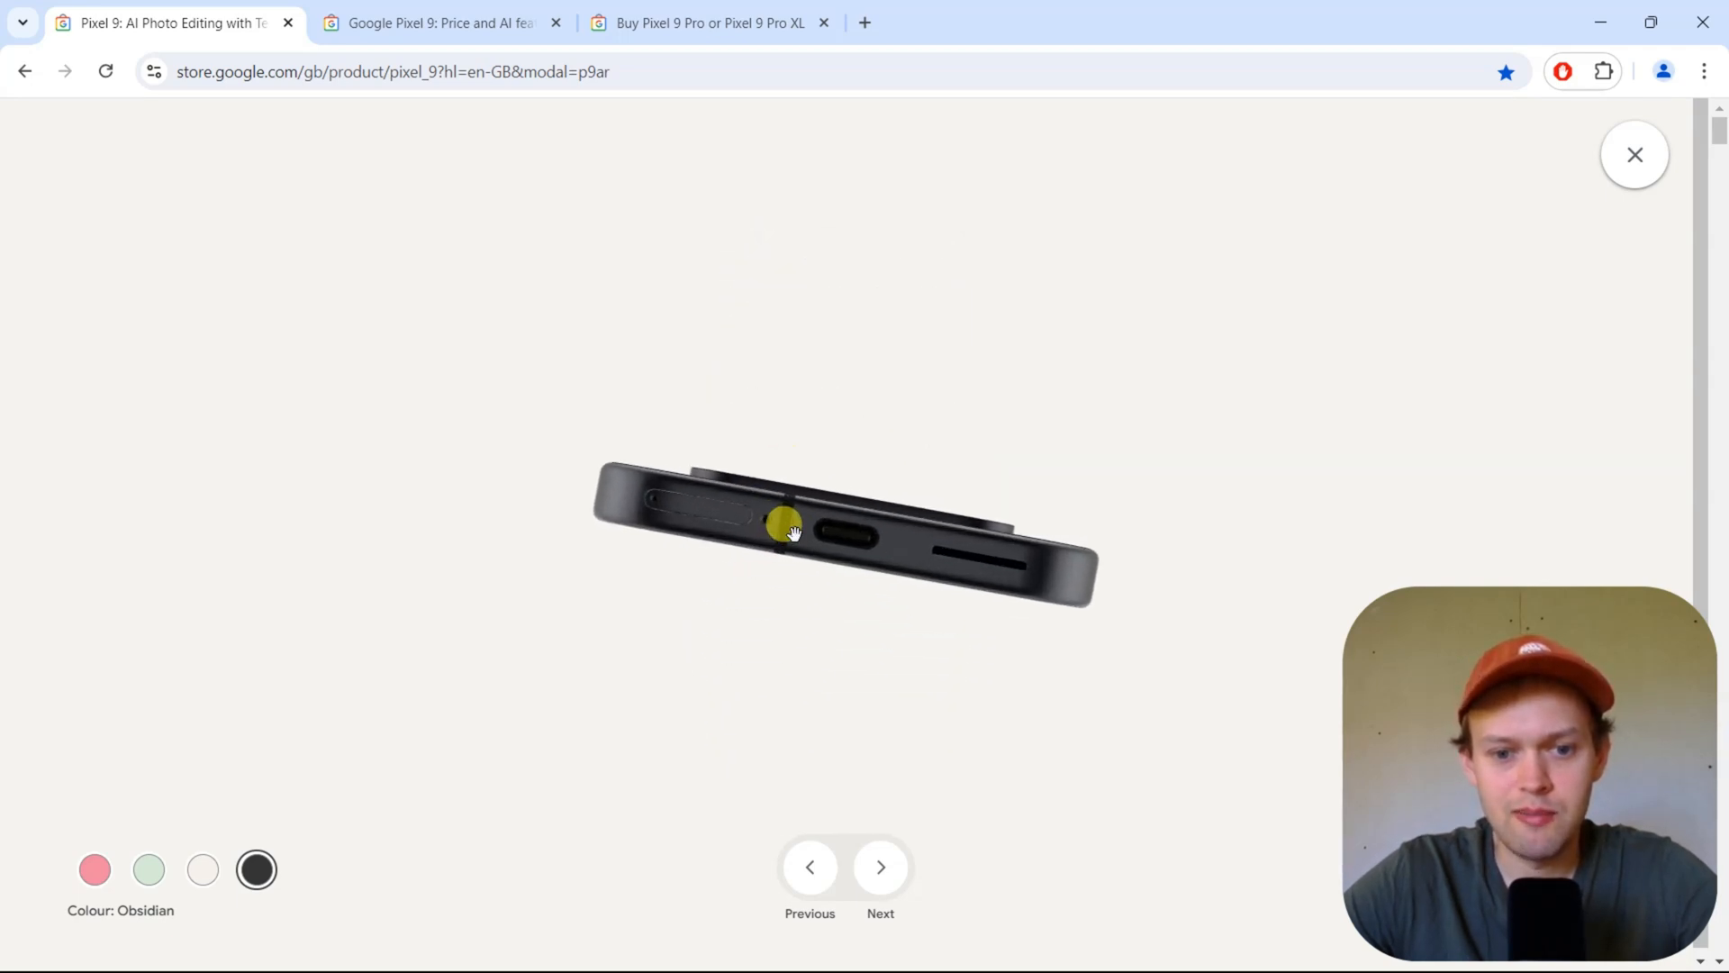
left_click_drag(791, 535, 785, 555)
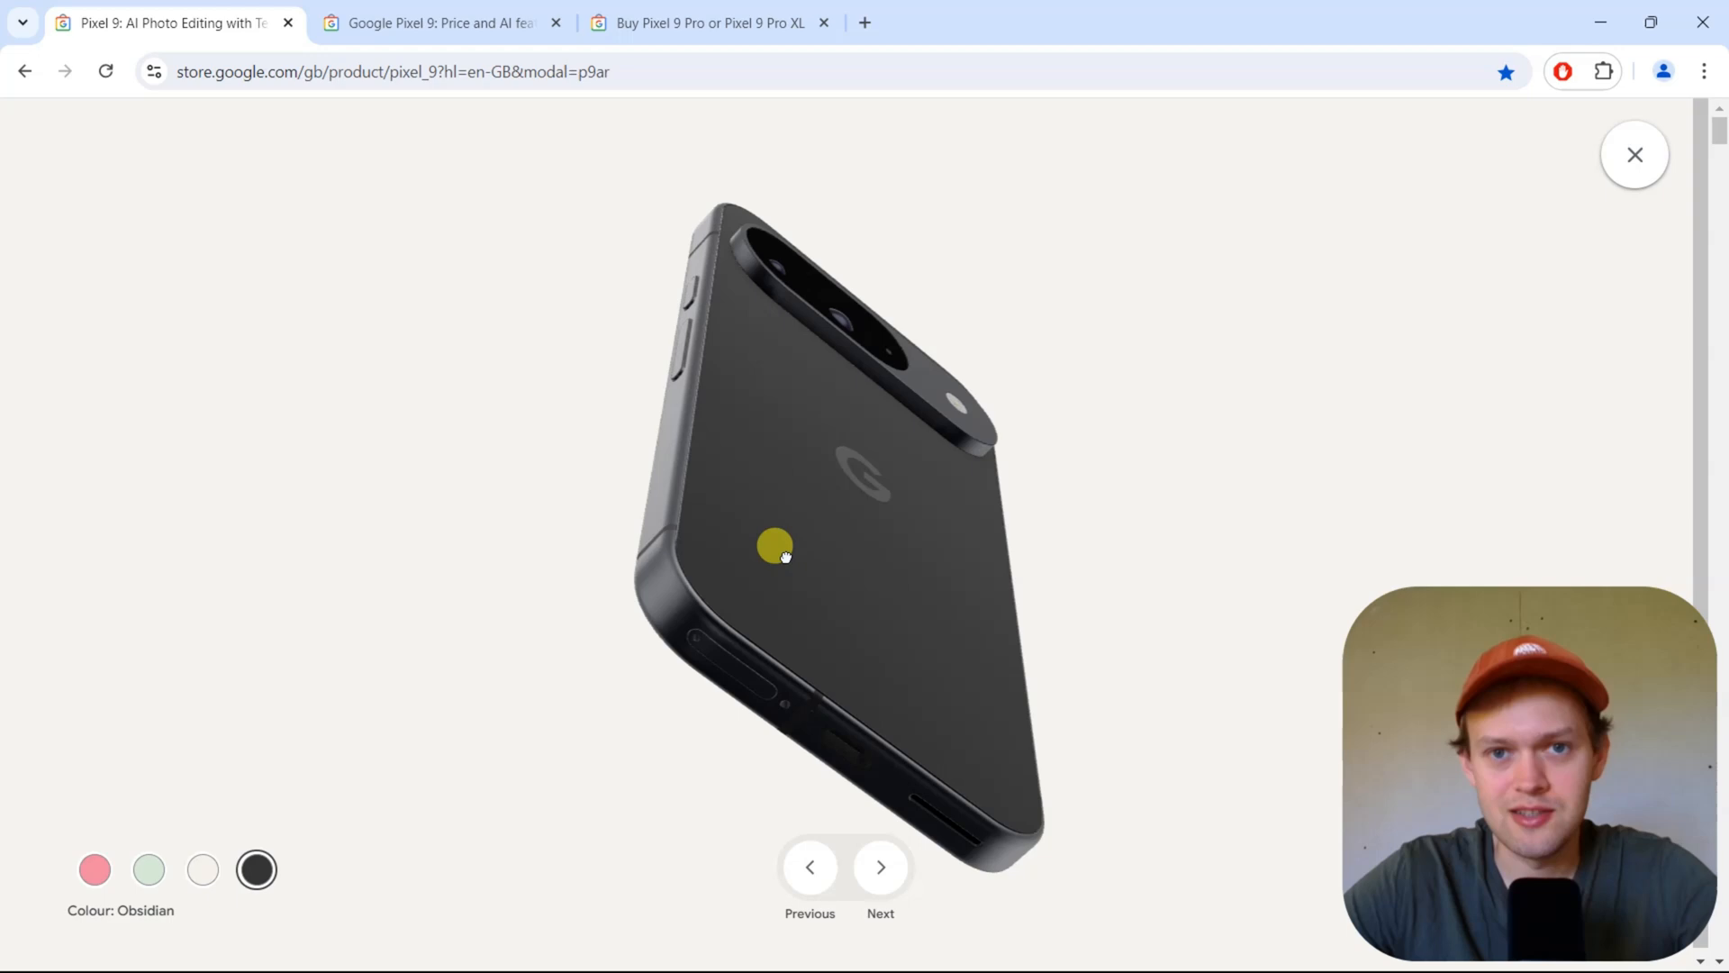
left_click_drag(775, 548, 742, 486)
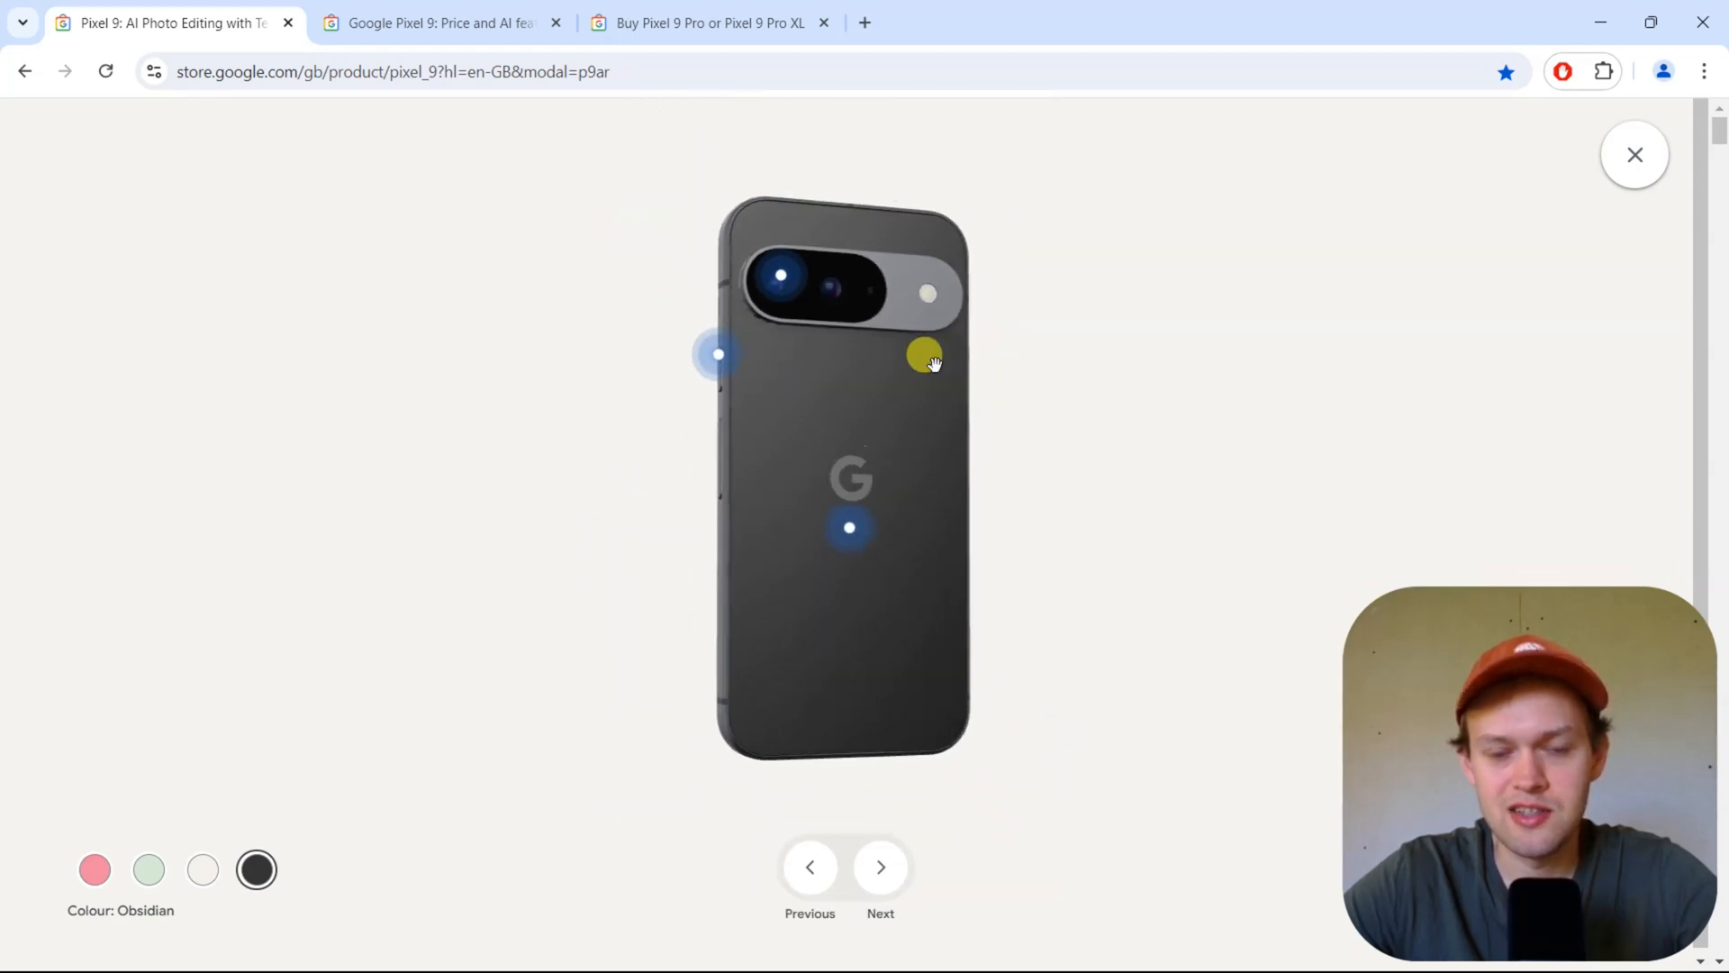
left_click(439, 22)
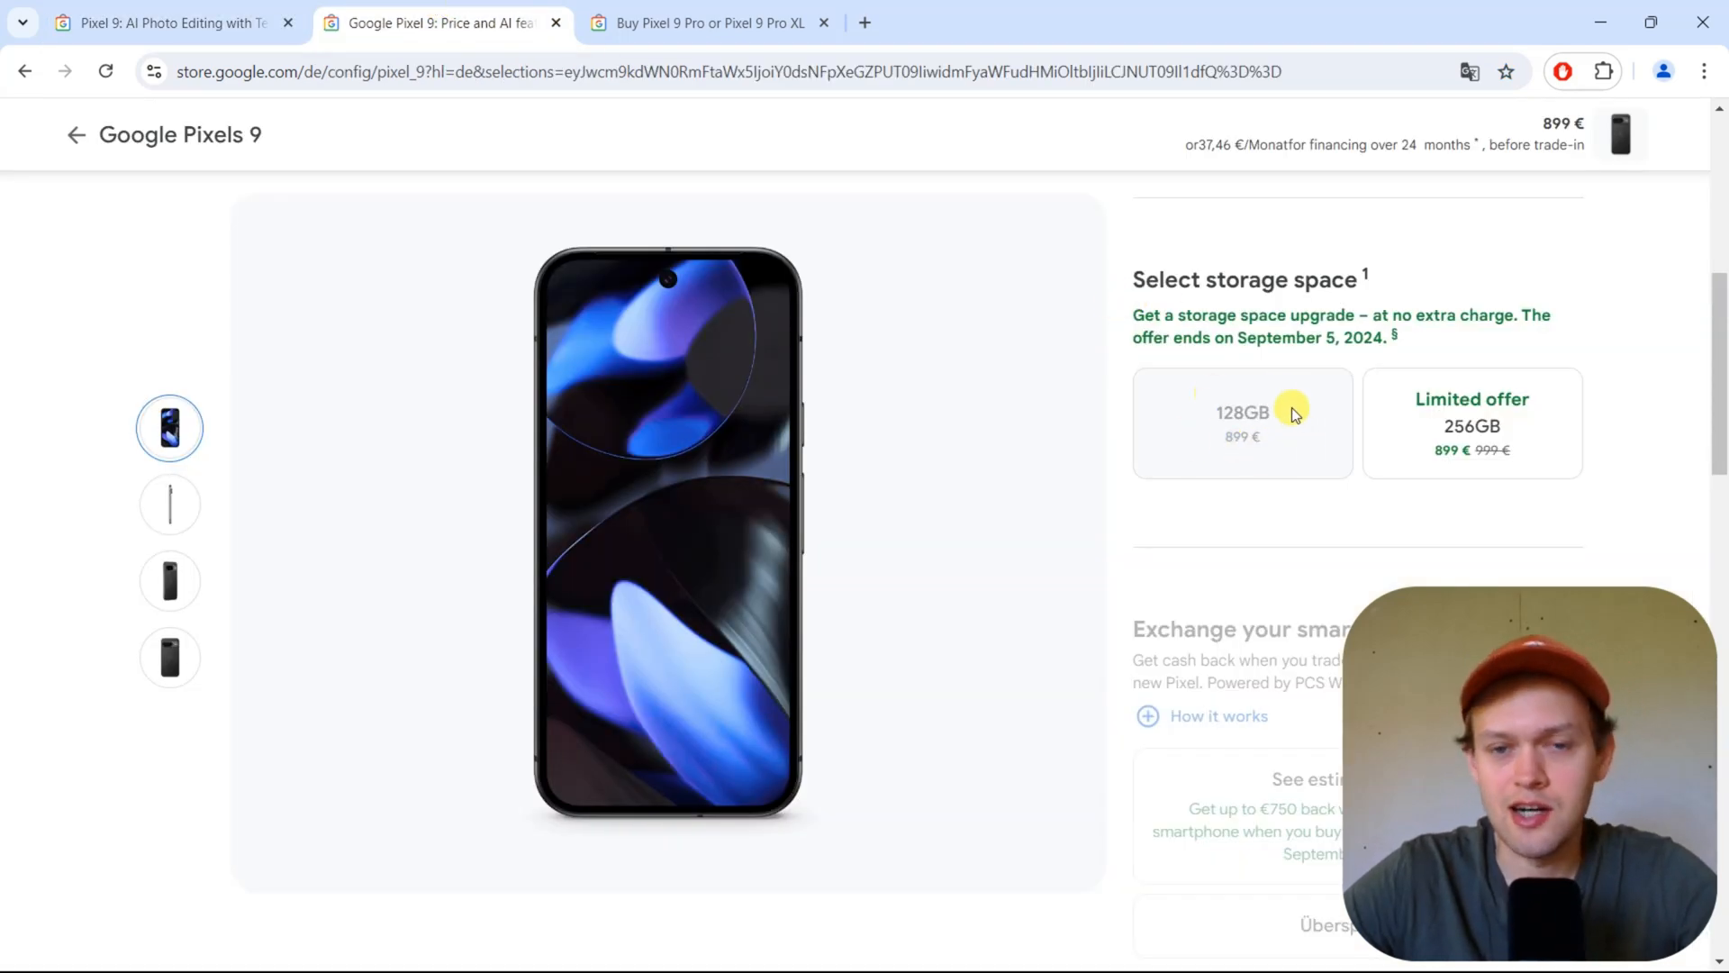
mouse_move(1252, 450)
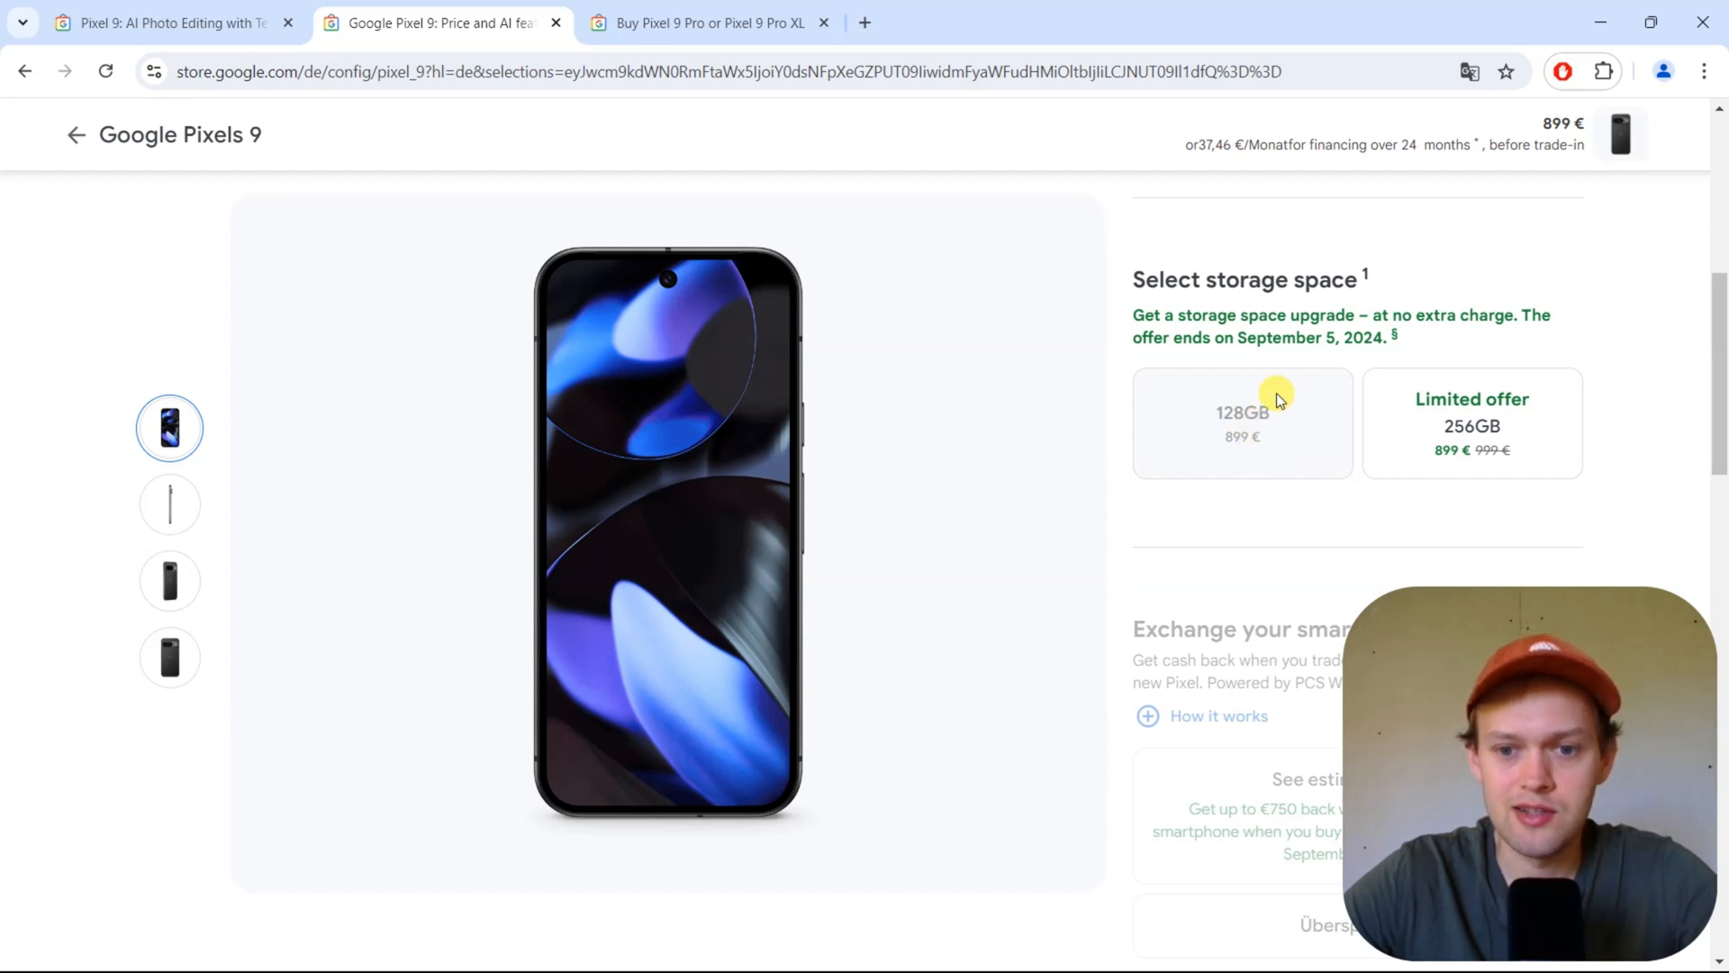
mouse_move(1230, 412)
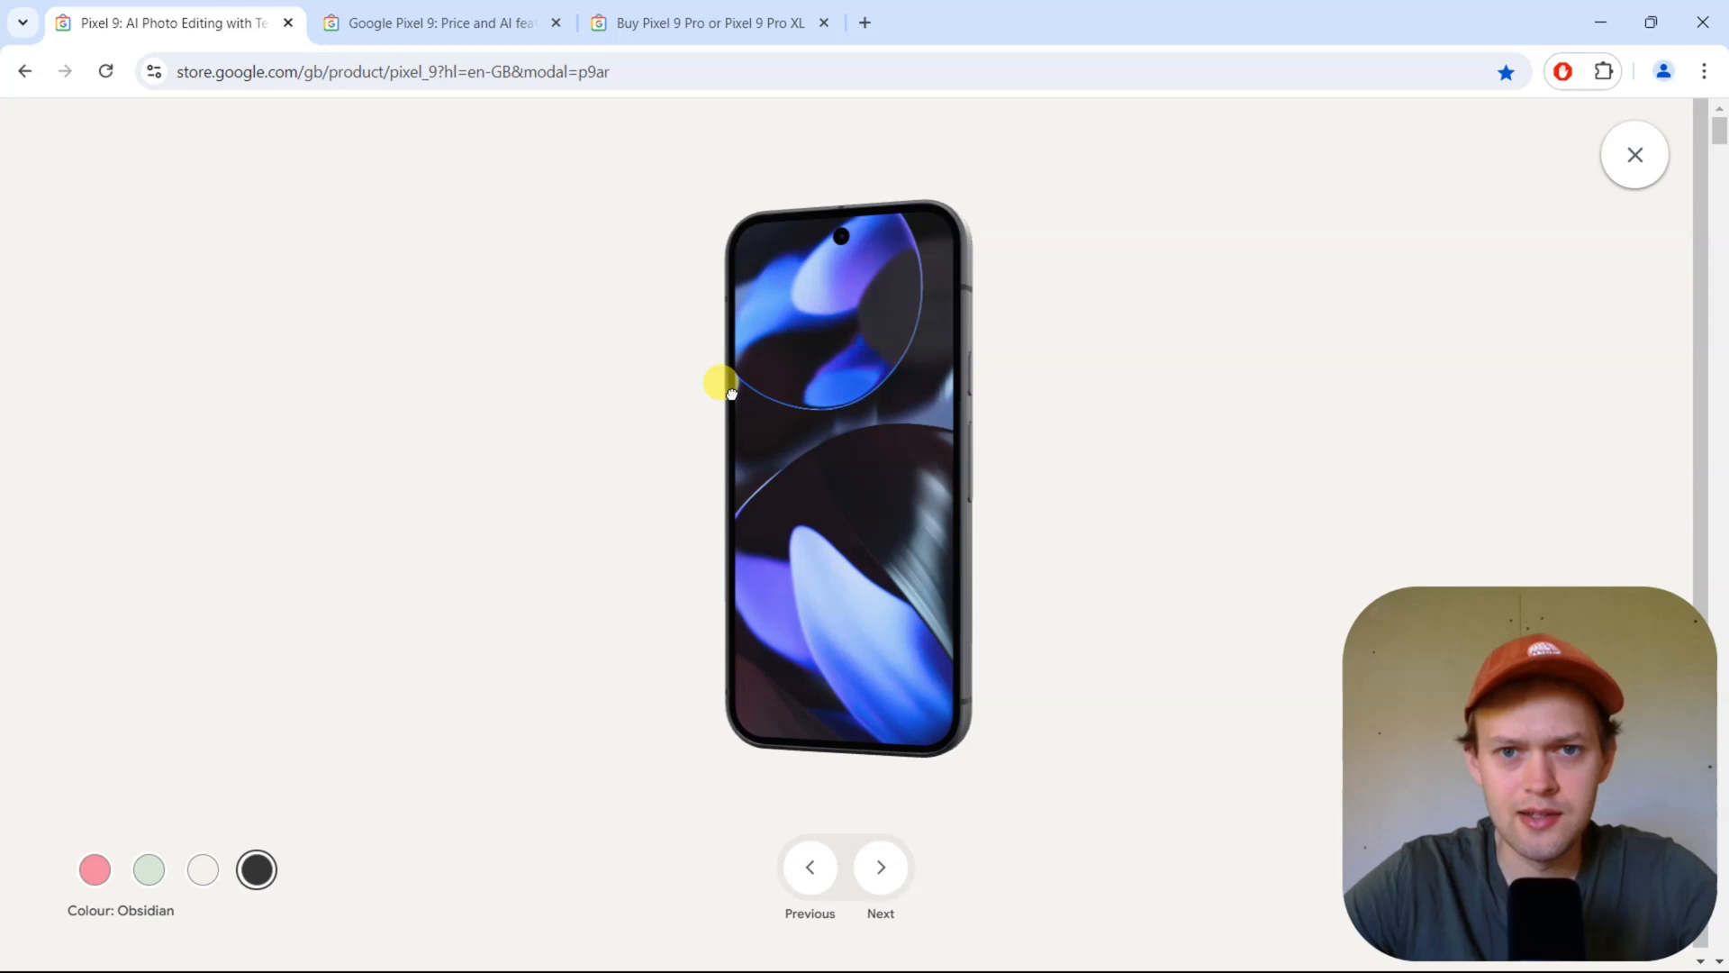
- Rotate the Pixel 9 model, then compare Pixel 9 and Pixel 9 Pro storage options (128GB–1TB)
left_click_drag(722, 384, 971, 389)
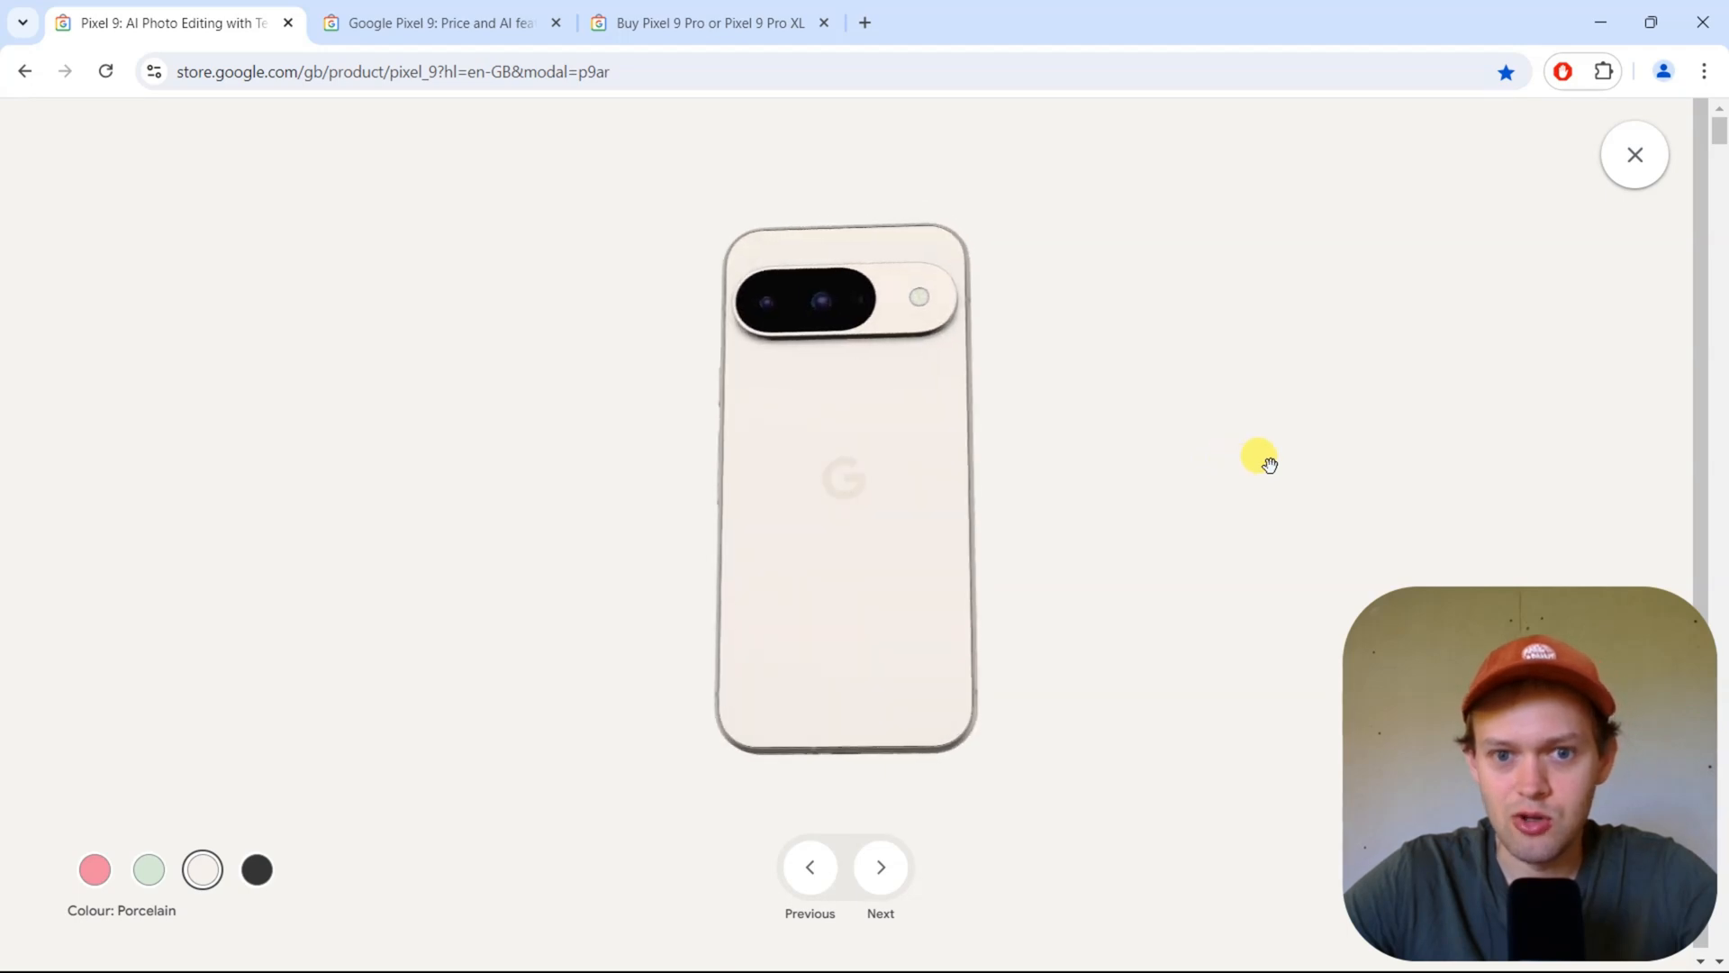
left_click(438, 22)
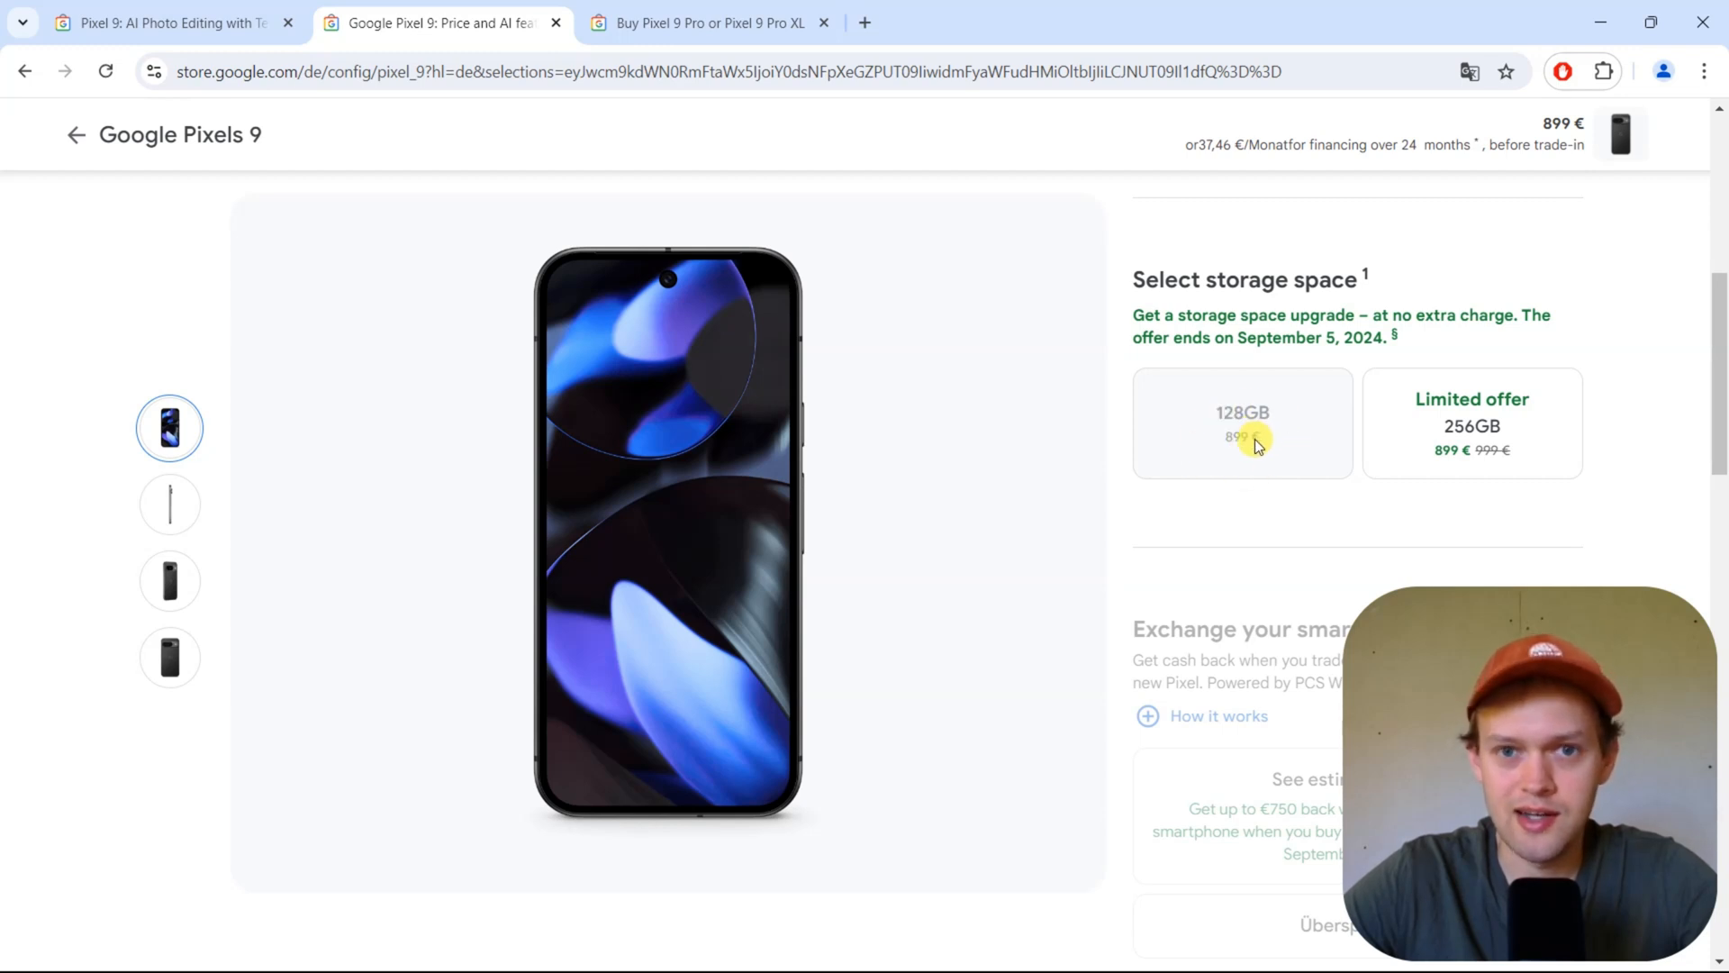
left_click(713, 21)
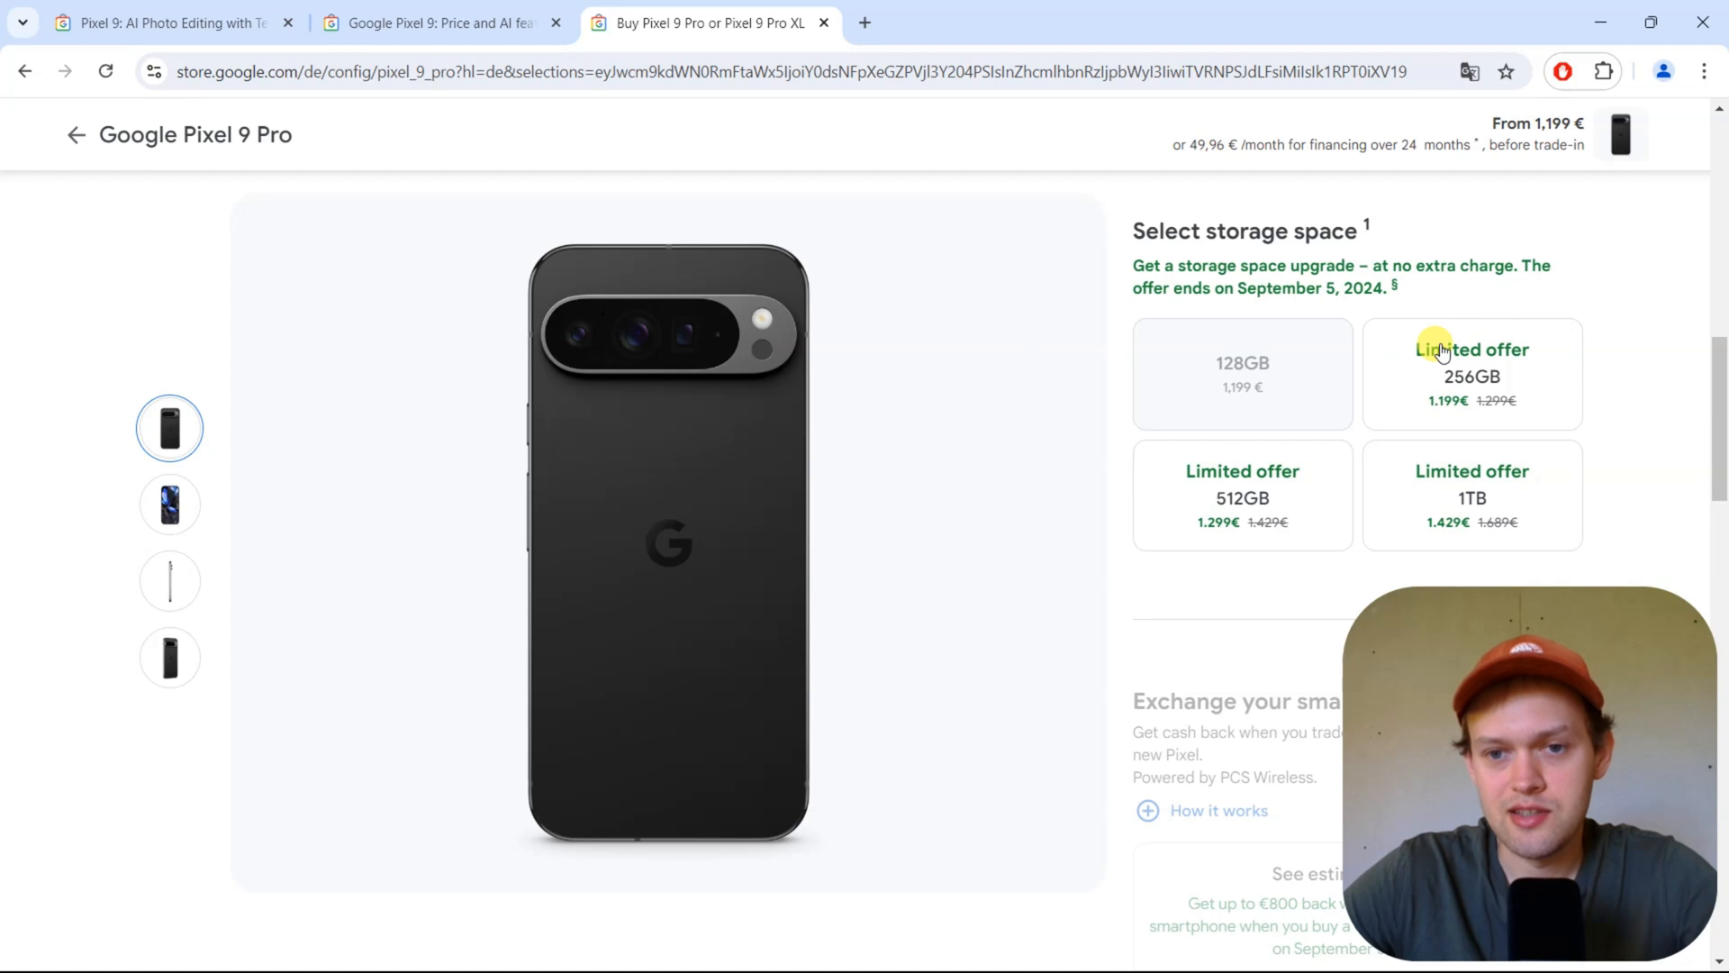
mouse_move(1210, 400)
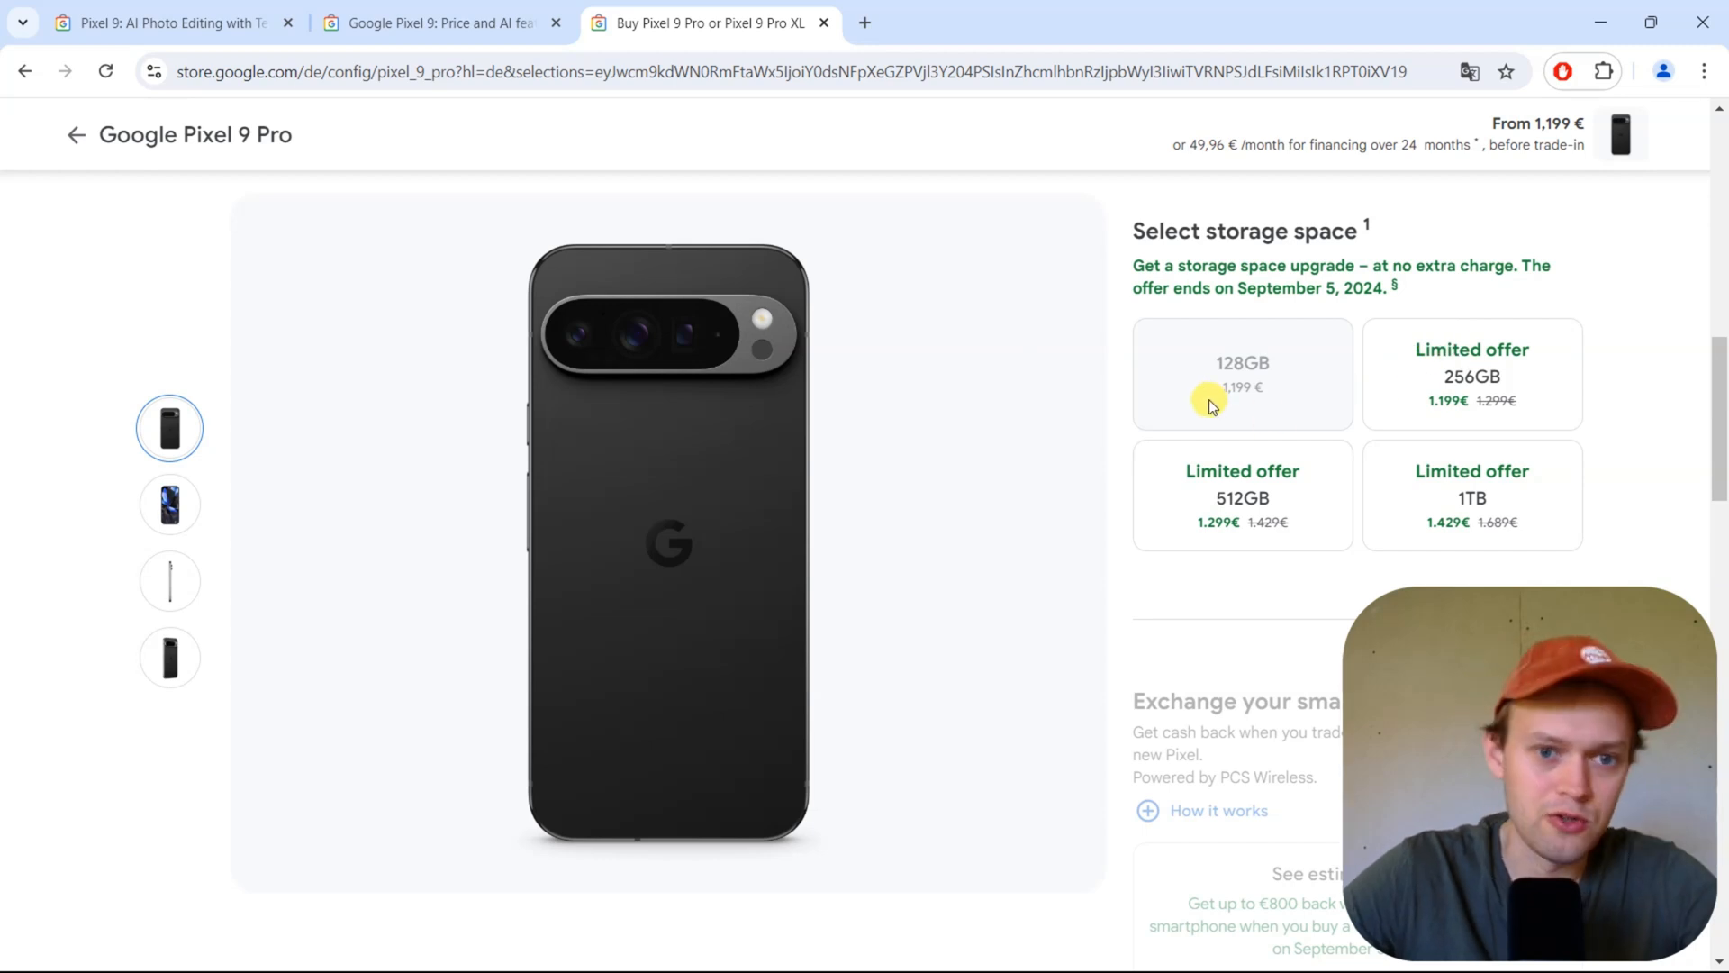
mouse_move(1410, 329)
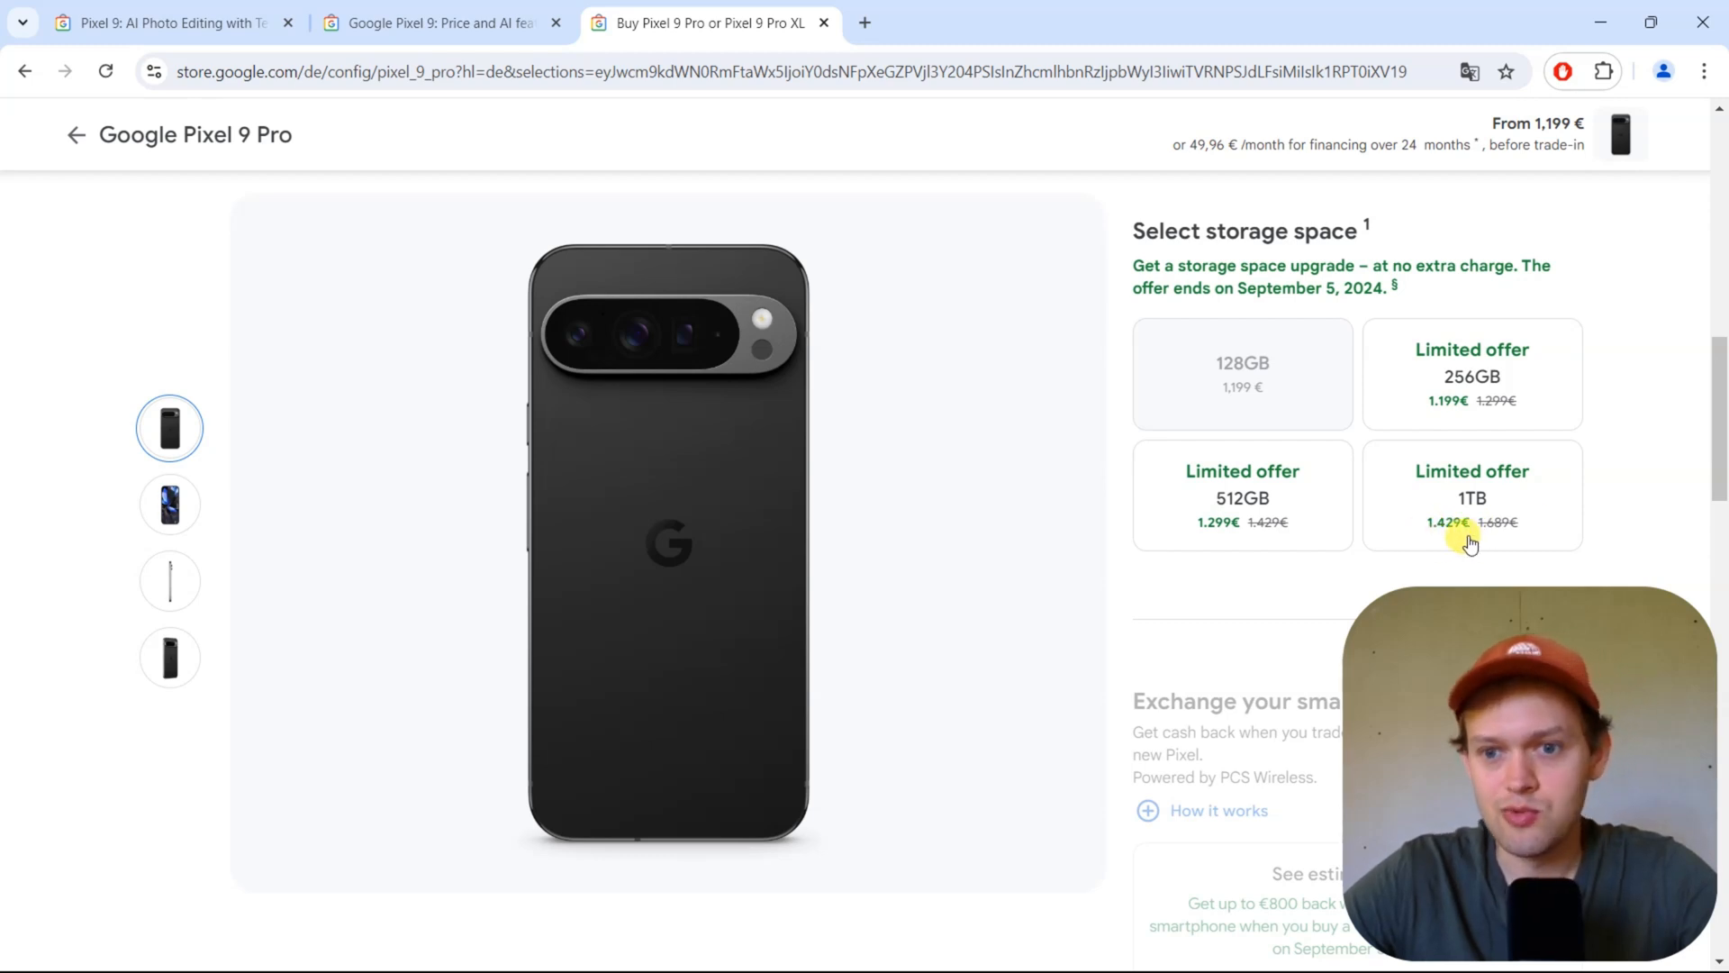
mouse_move(1288, 397)
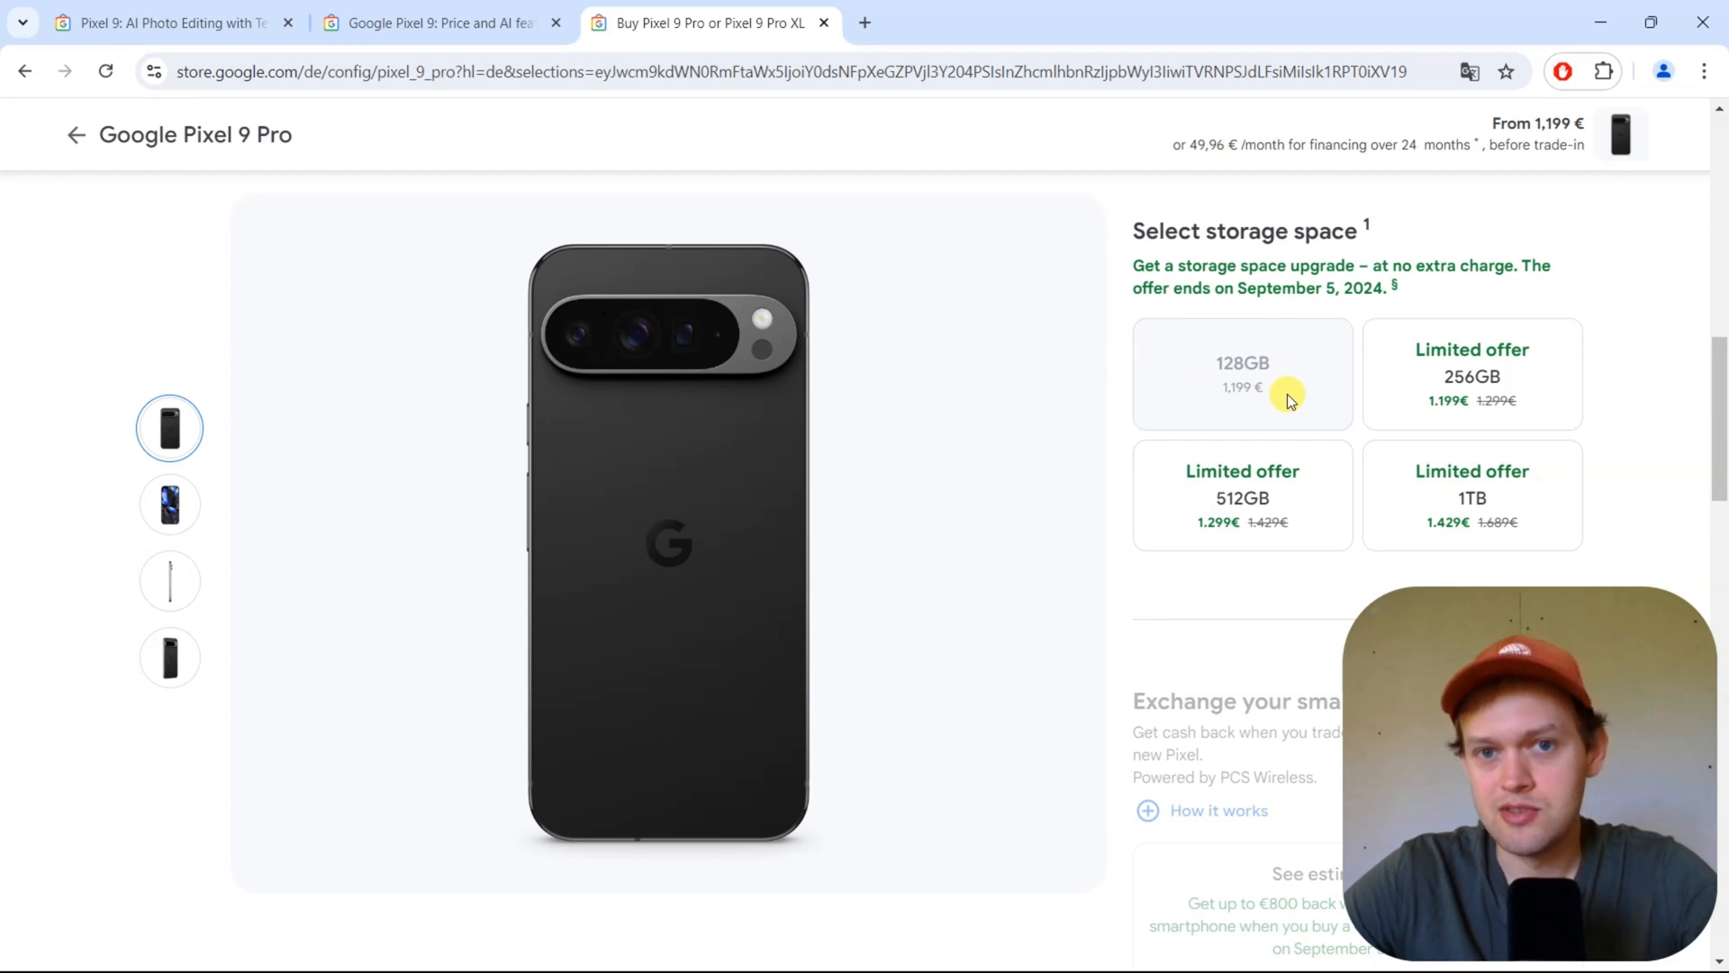
mouse_move(1288, 374)
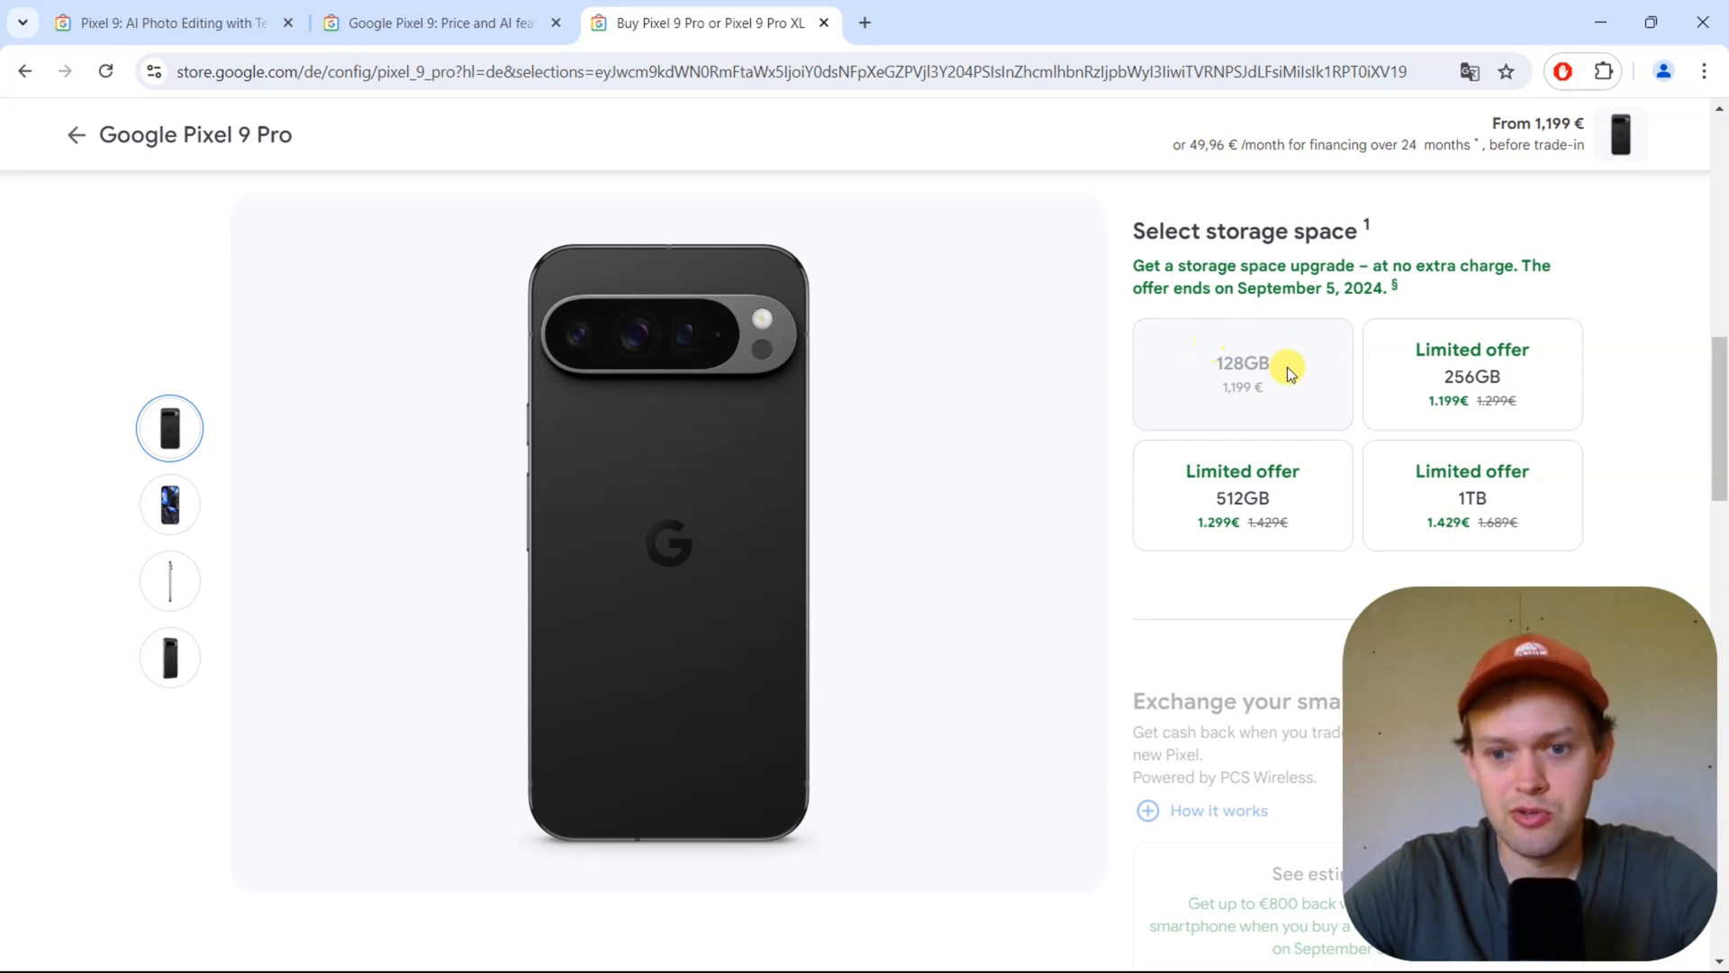
mouse_move(1282, 336)
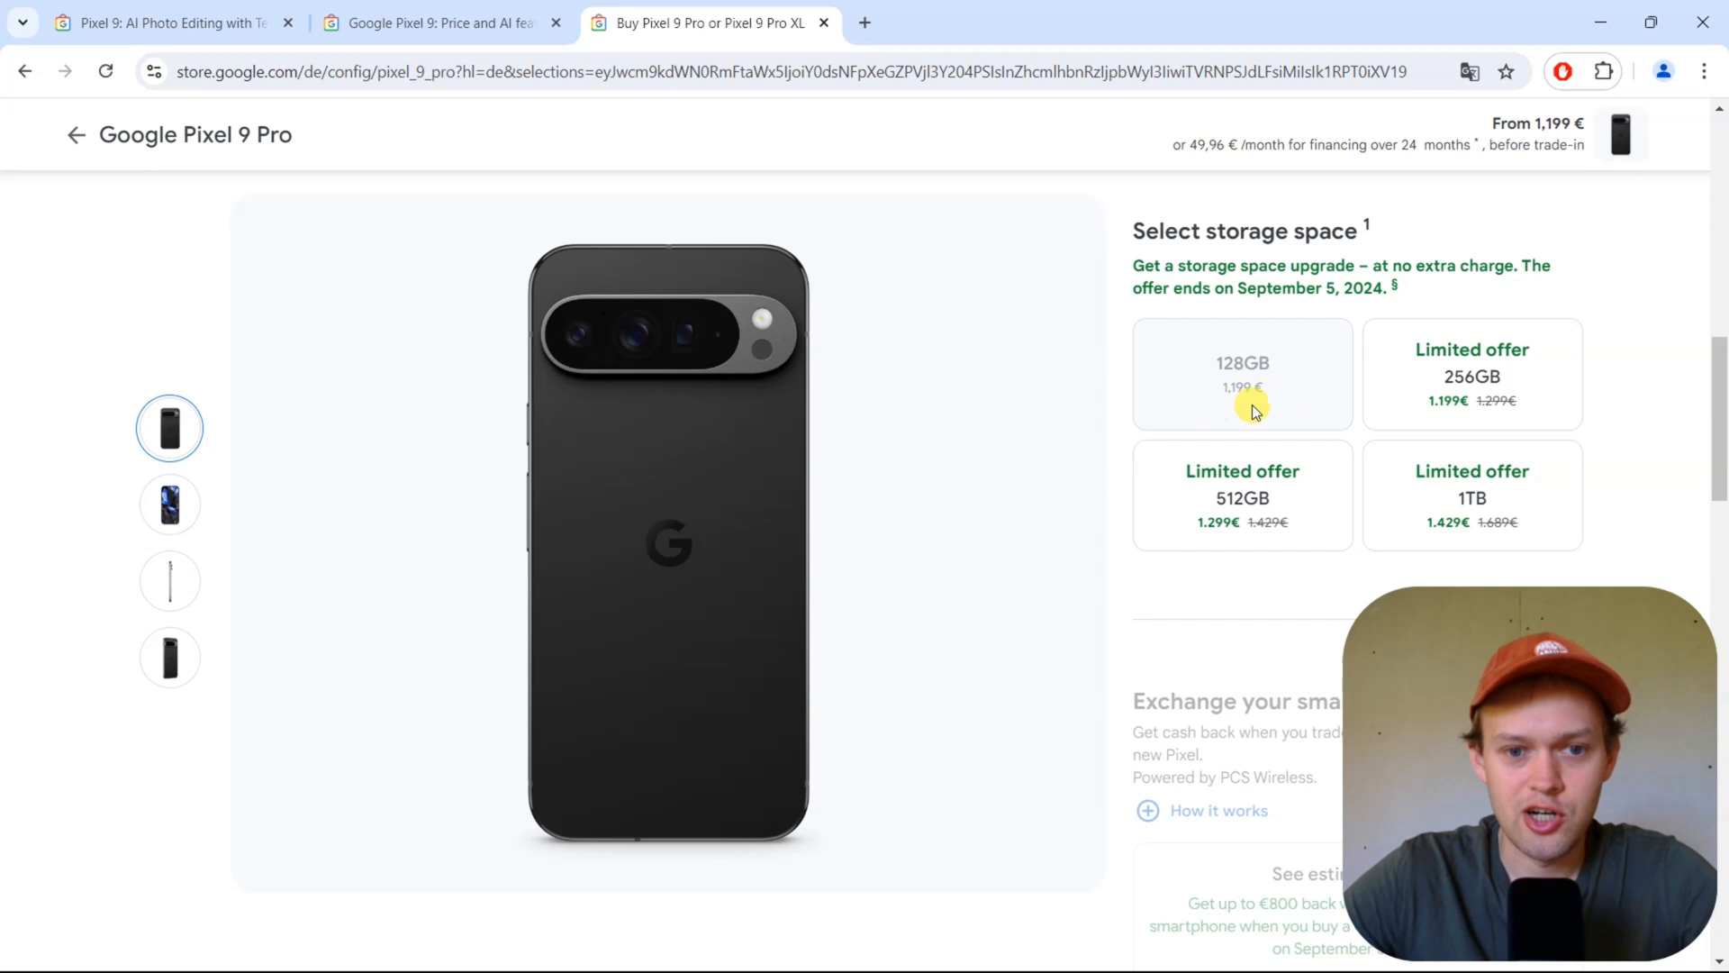
mouse_move(1323, 394)
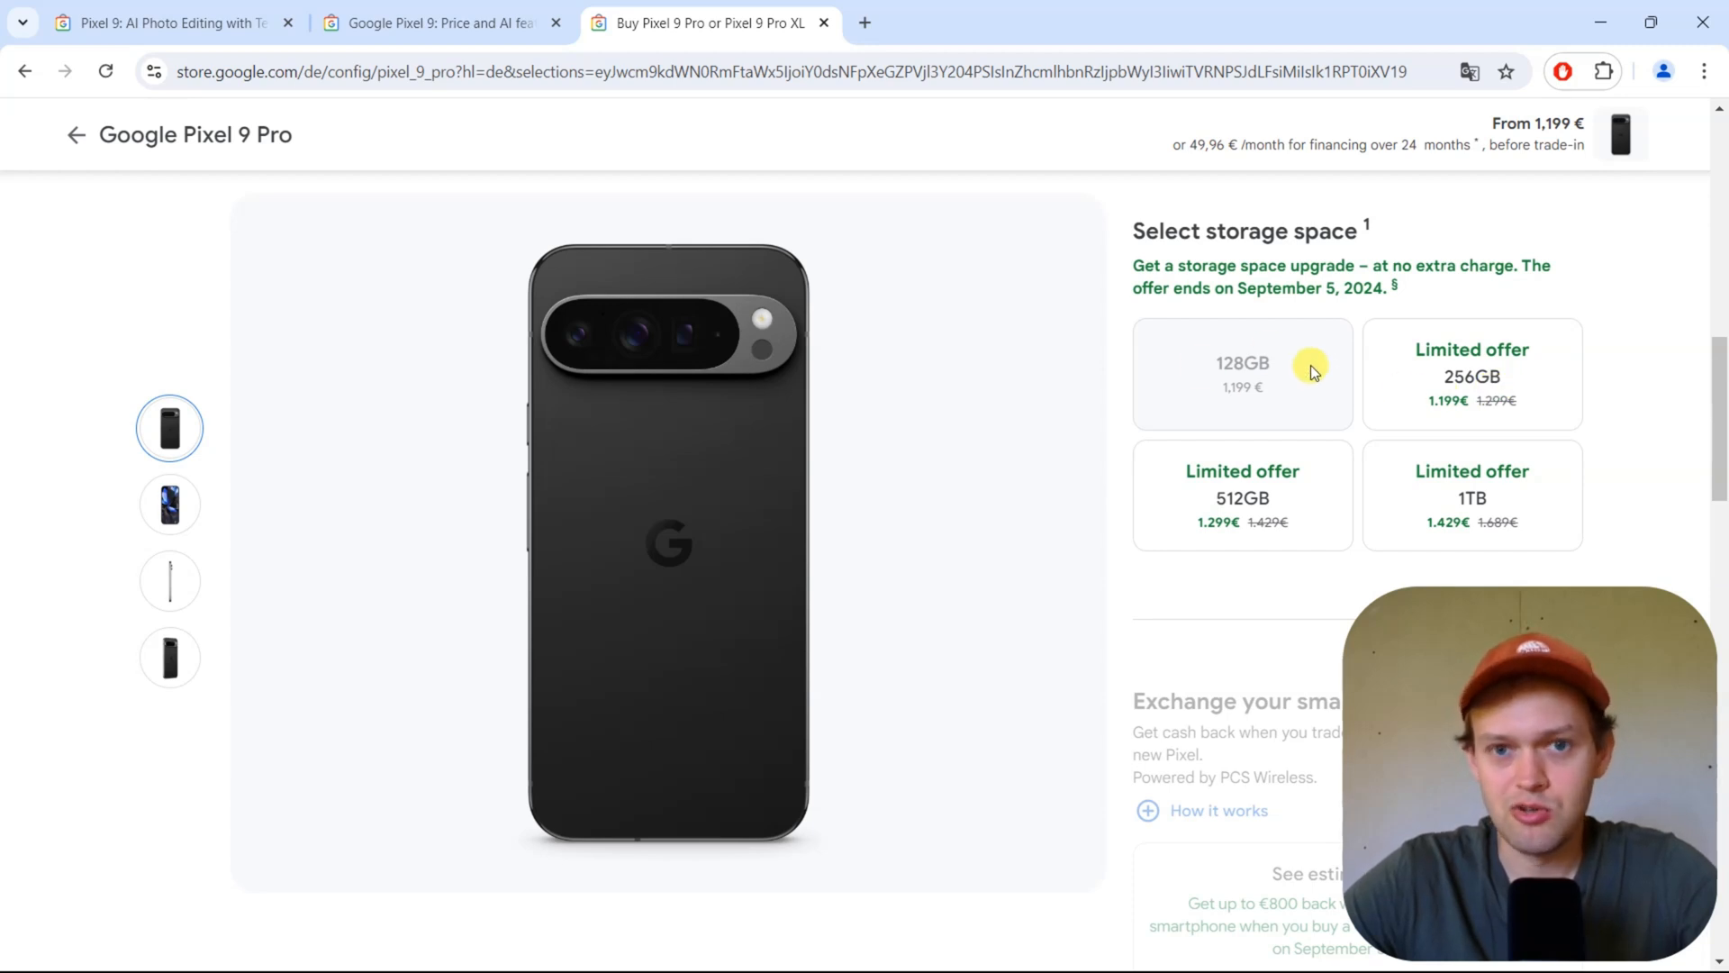
mouse_move(1228, 388)
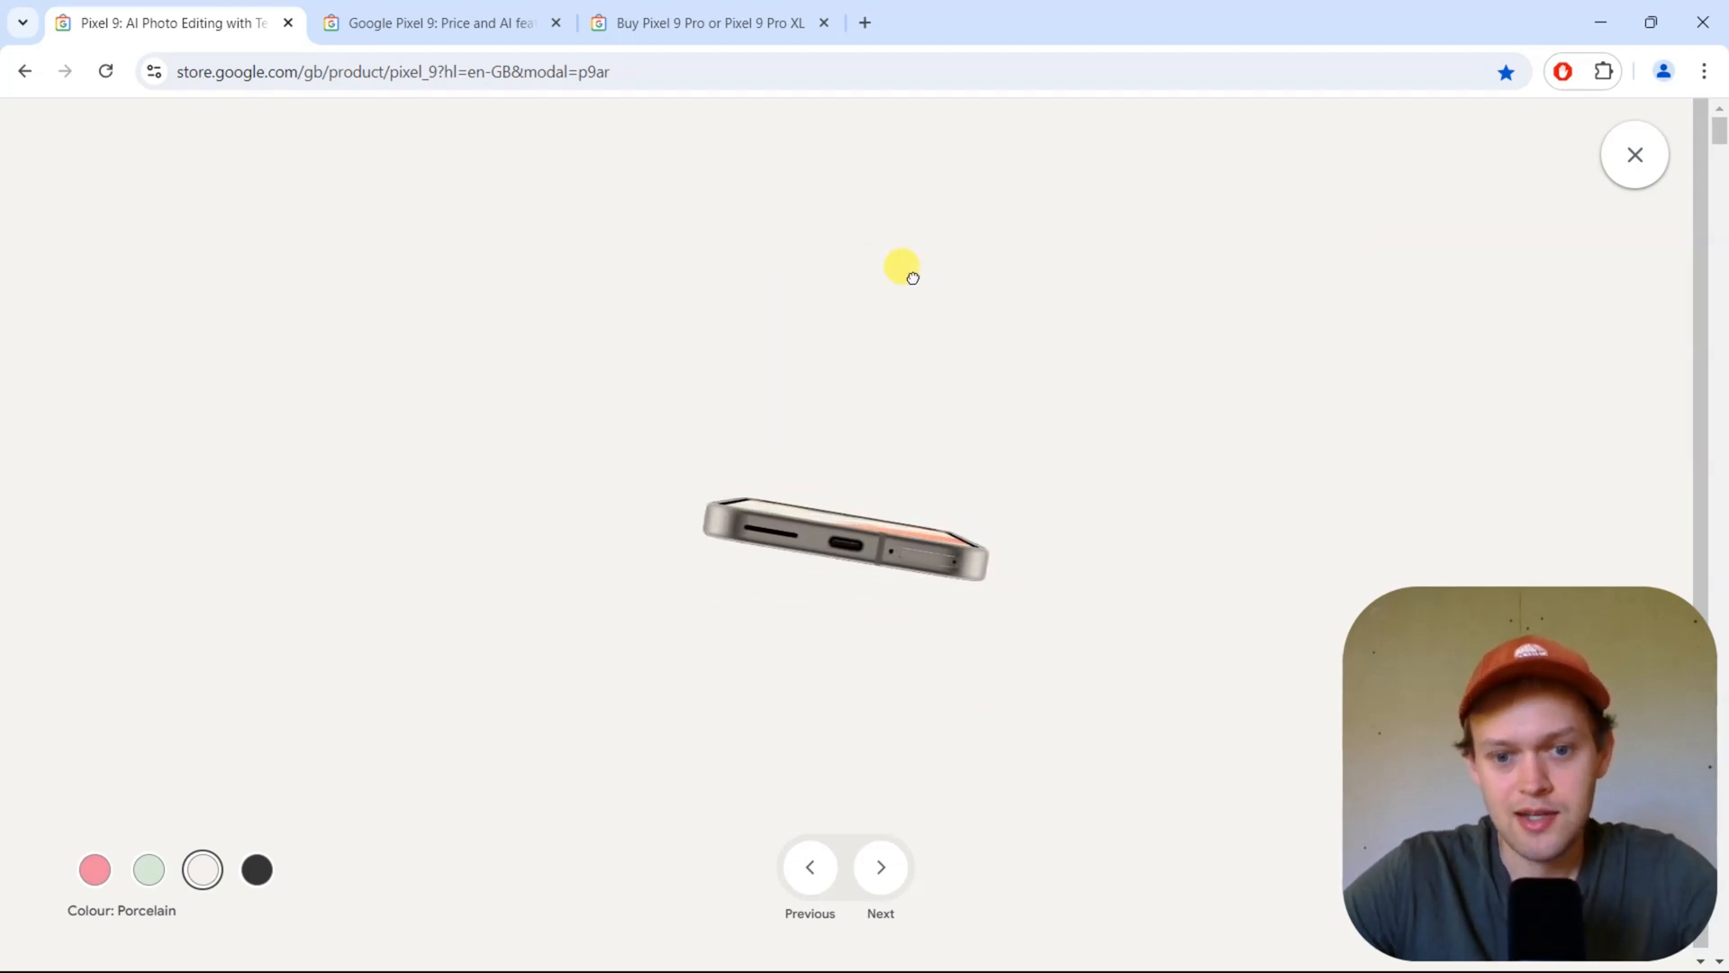
- Turn the Porcelain Pixel 9 model to face its front display
left_click_drag(904, 276, 839, 507)
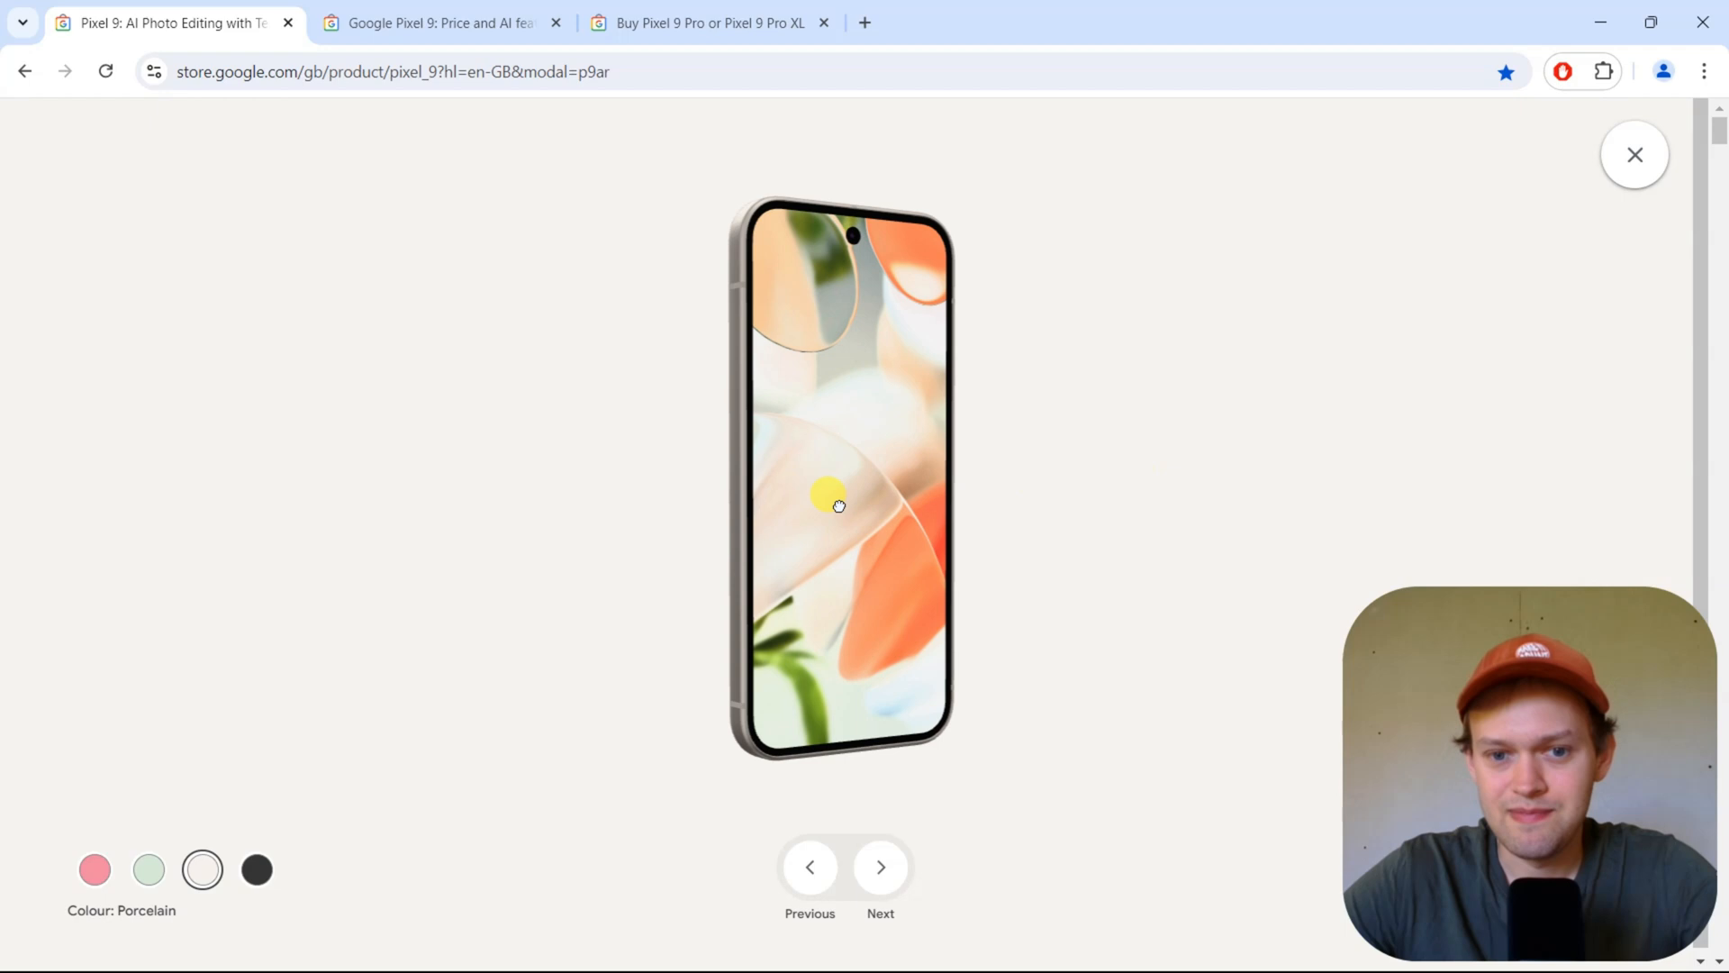